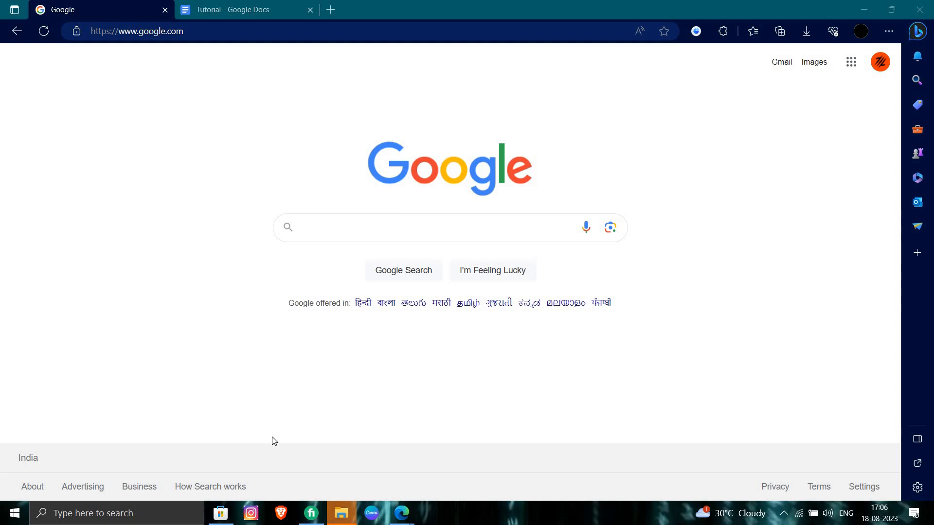
mouse_move(686, 375)
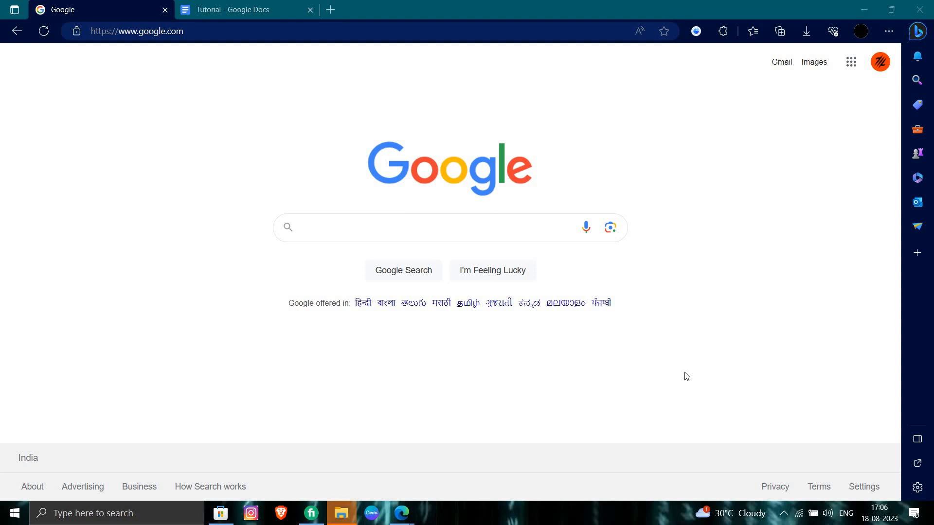
mouse_move(631, 382)
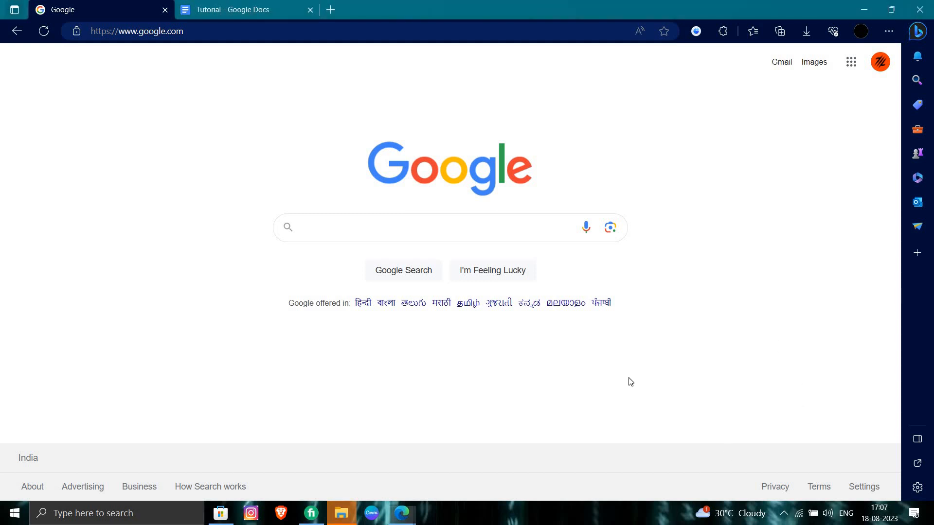
mouse_move(448, 244)
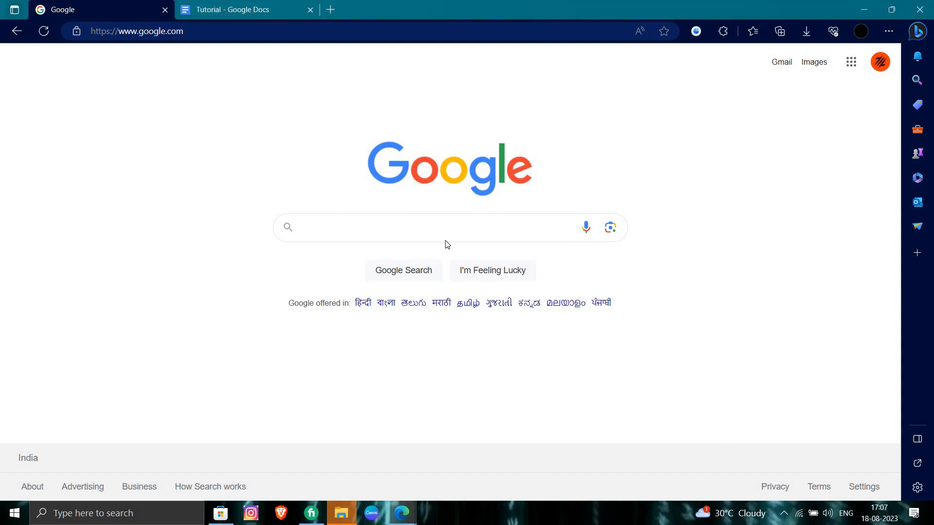
- Search Google for 'Alexistogel' and visit the alexismenang.com and alexistogel7.com results
click(413, 232)
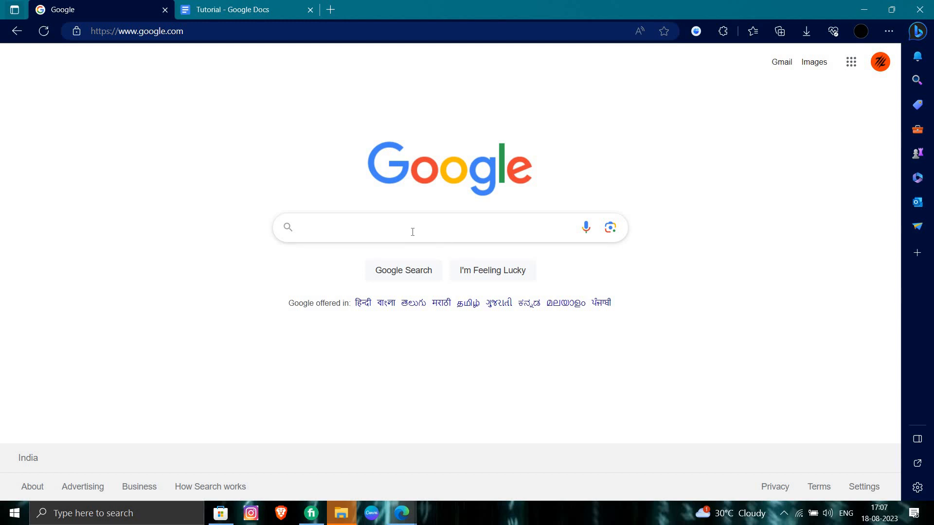
text(Alexistogel)
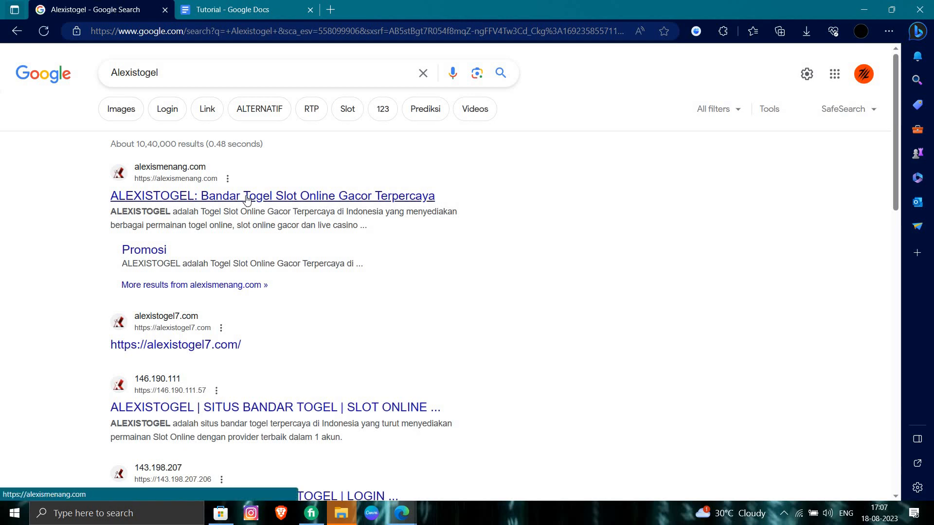
click(272, 195)
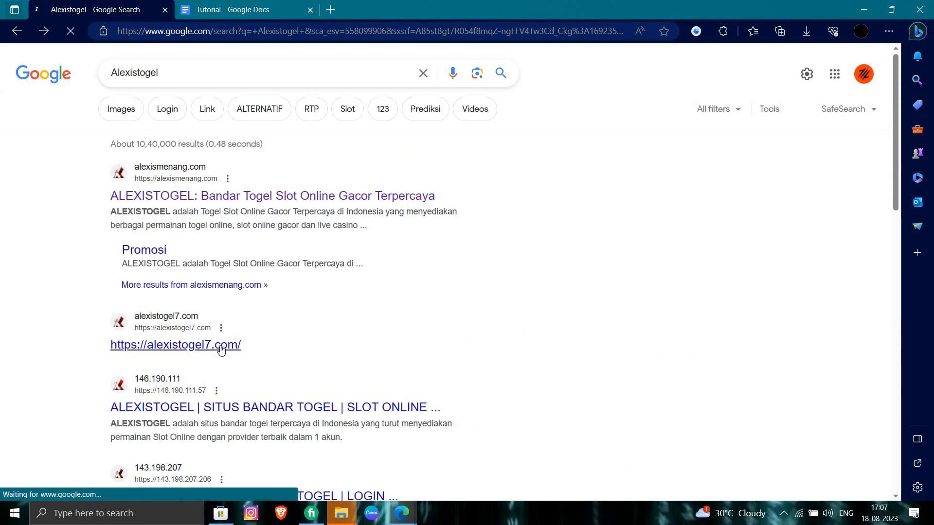
click(175, 344)
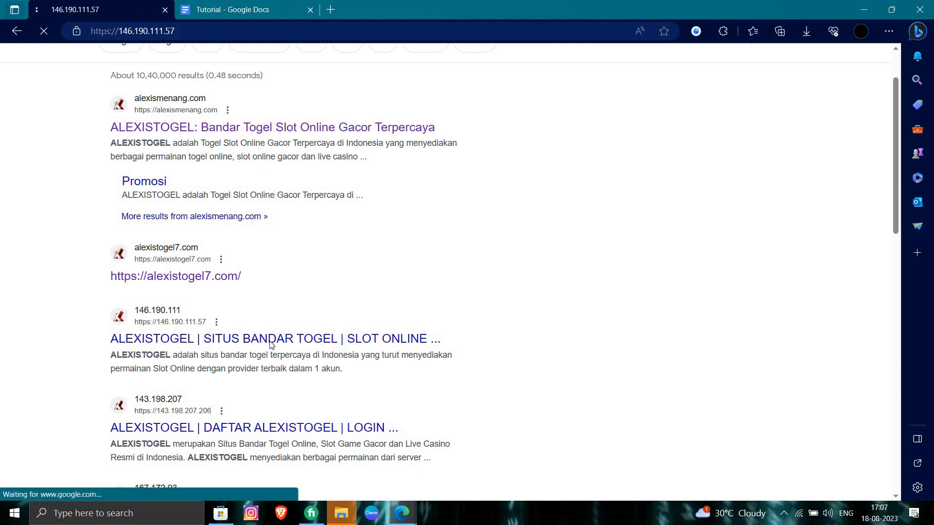
- Visit the 146.190.111.57 Alexistogel result, translate it to English, and scroll the results
click(275, 339)
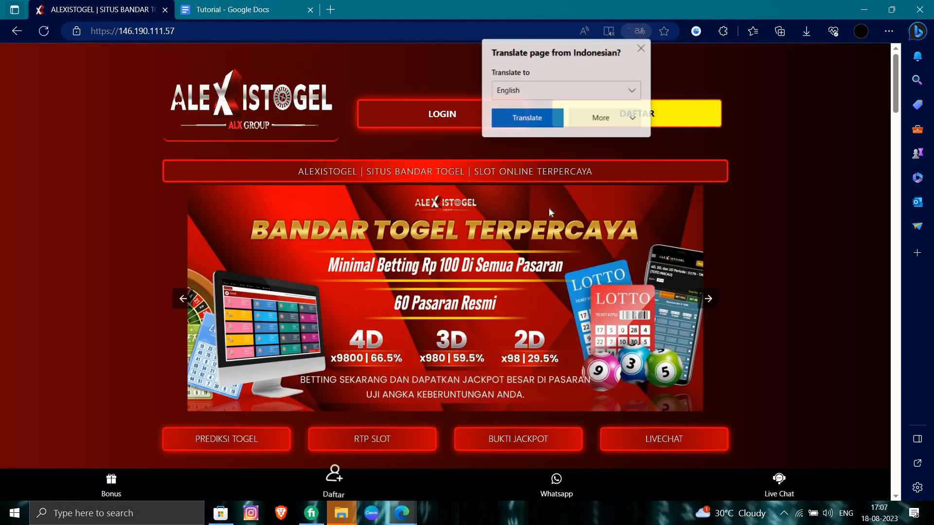
click(526, 117)
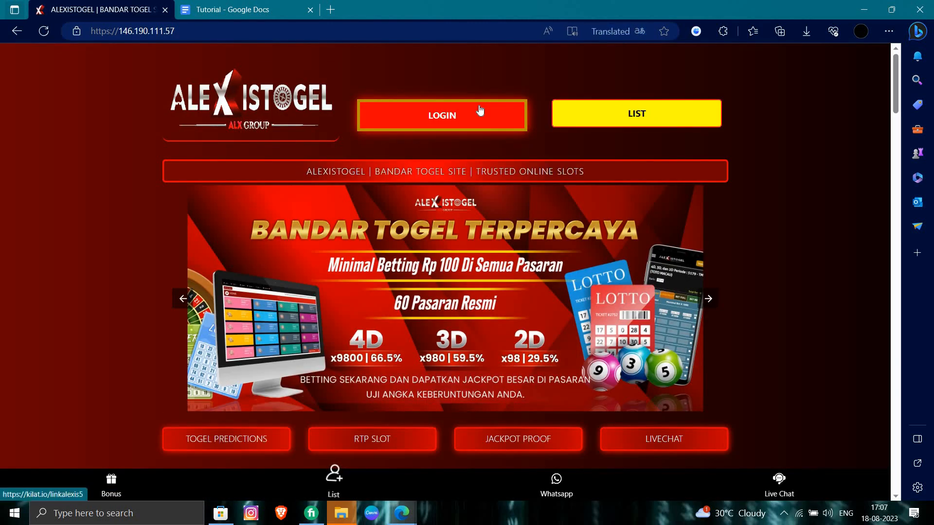
click(442, 115)
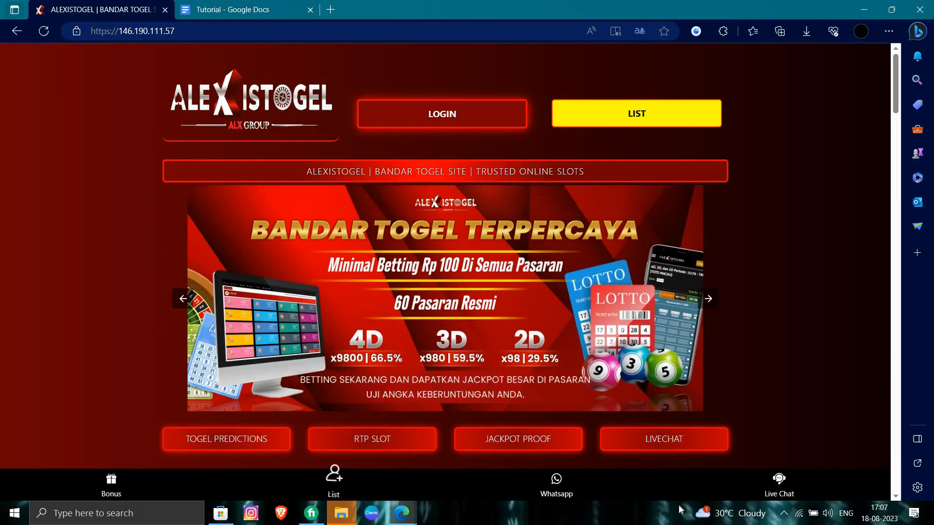
scroll(down, 3)
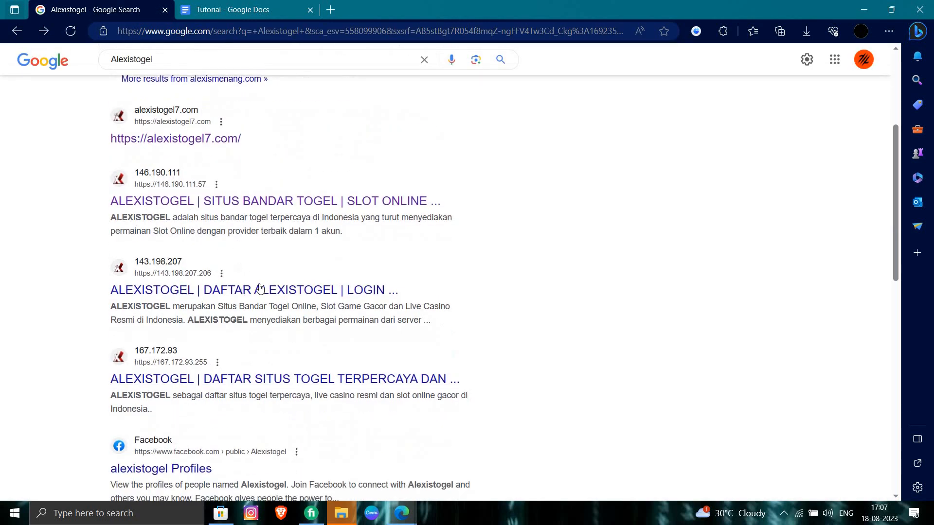
- Navigate to google.com from the address bar and show the hidden system tray icons
click(370, 31)
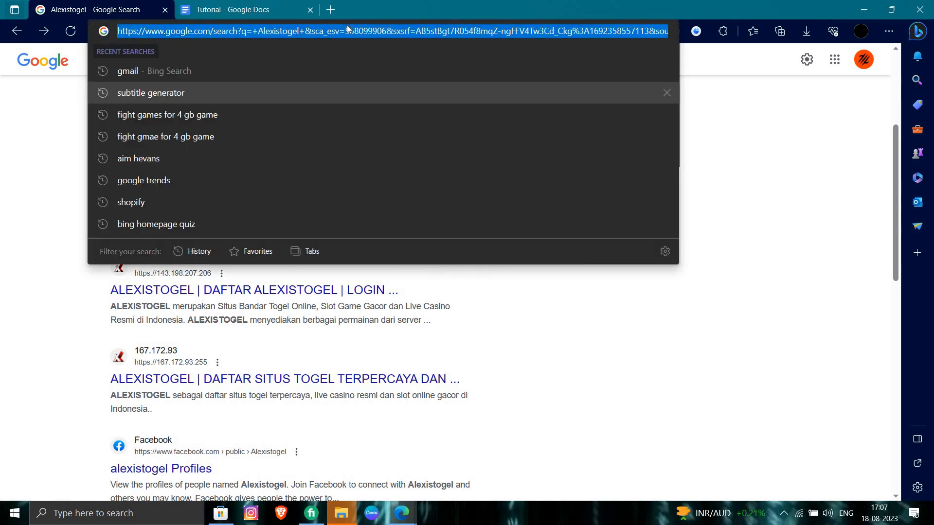
text(google.com)
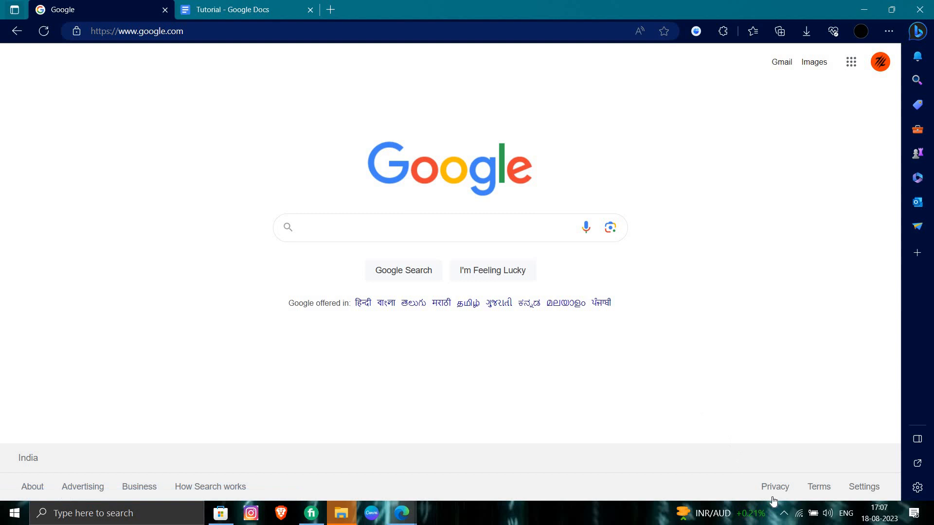
click(783, 513)
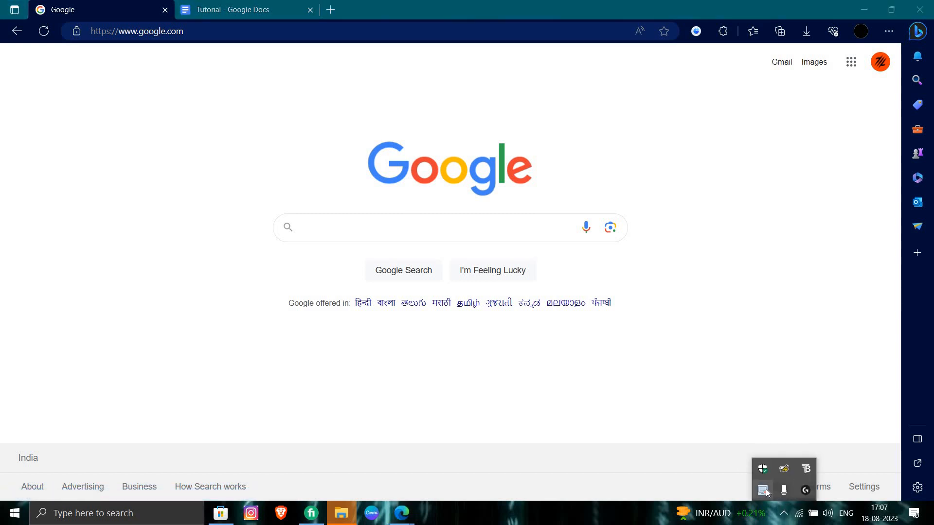